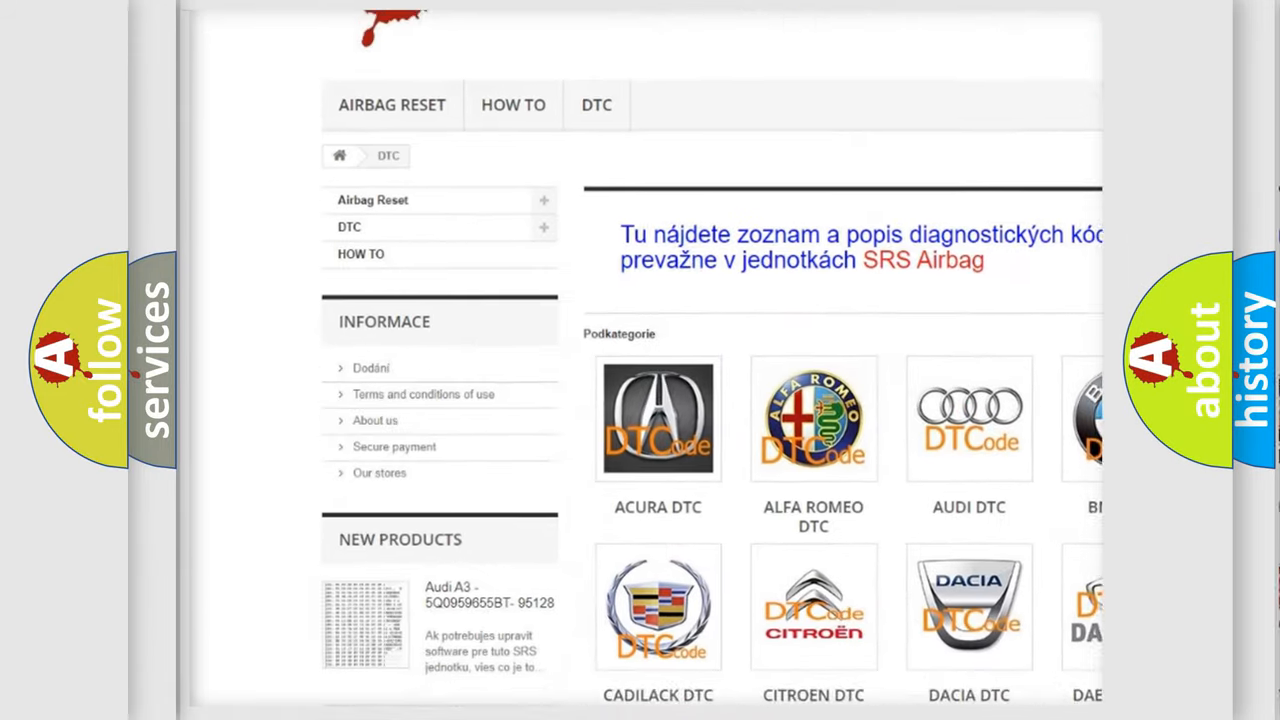
pyautogui.scroll(-3)
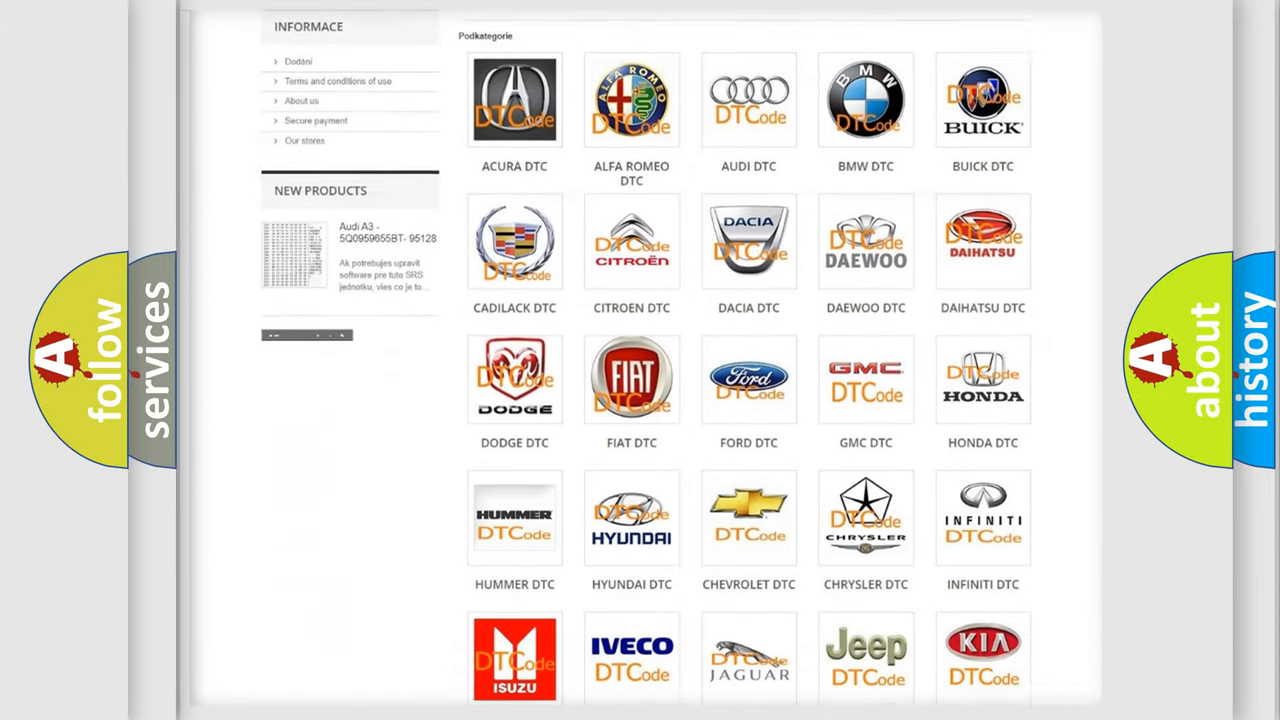
pyautogui.scroll(-3)
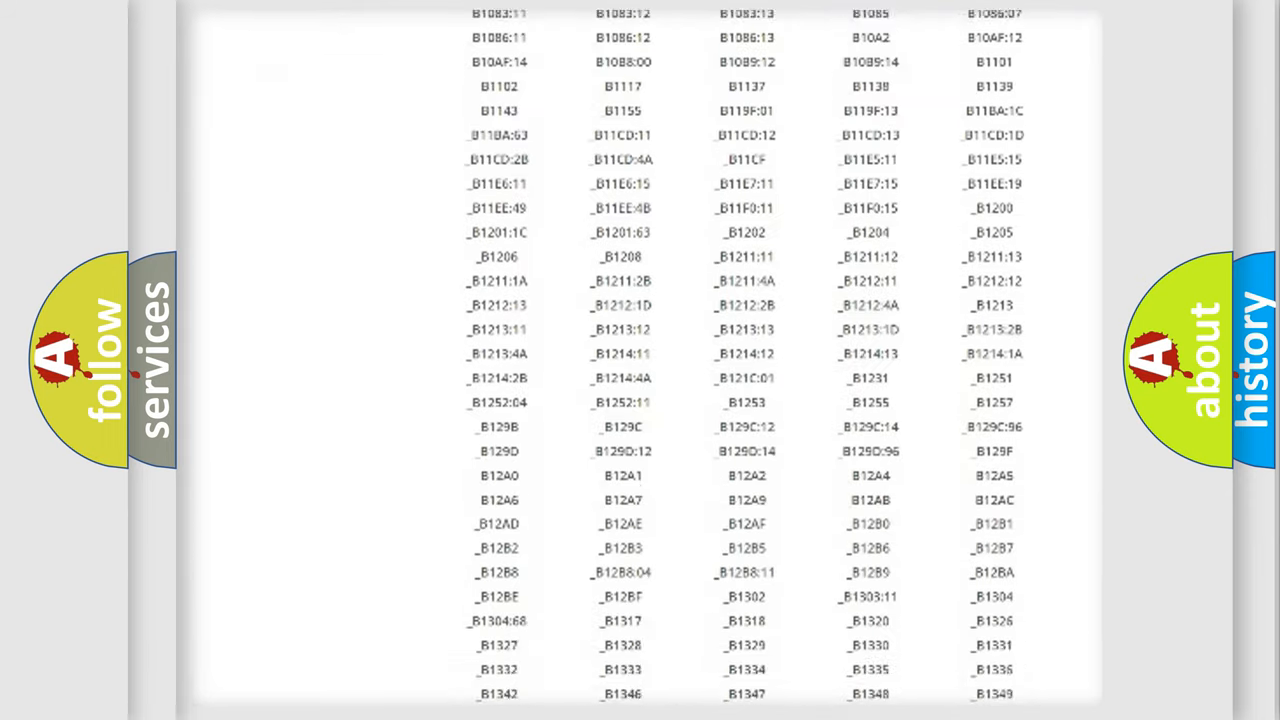
pyautogui.scroll(-3)
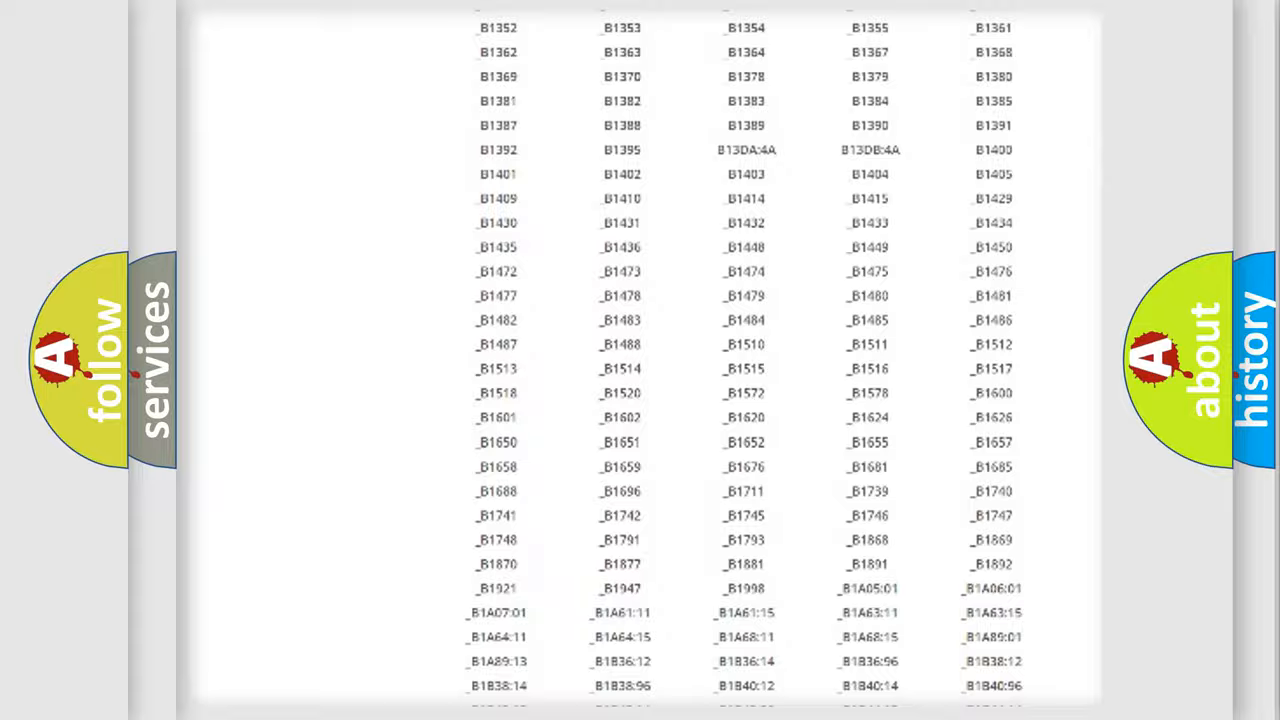